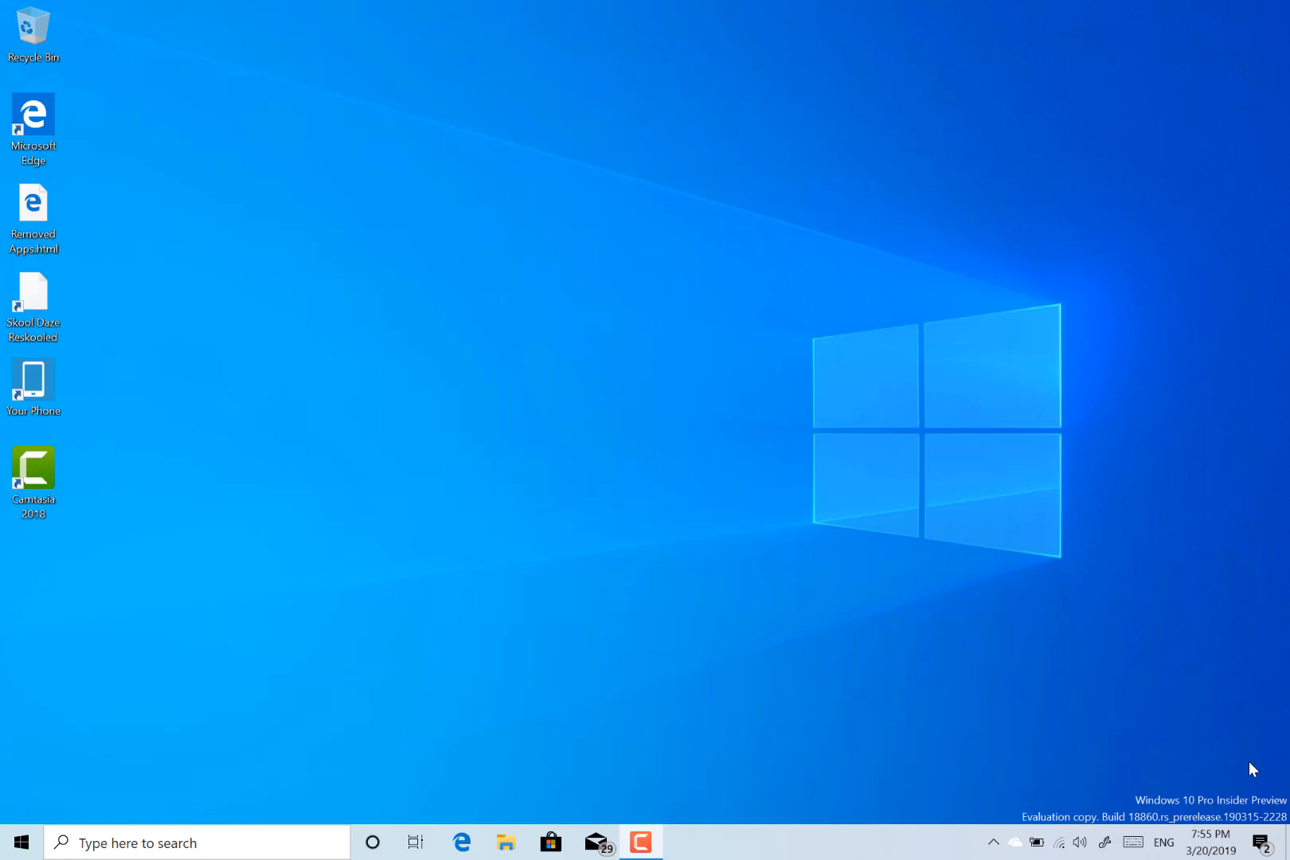
mouse_move(1158, 672)
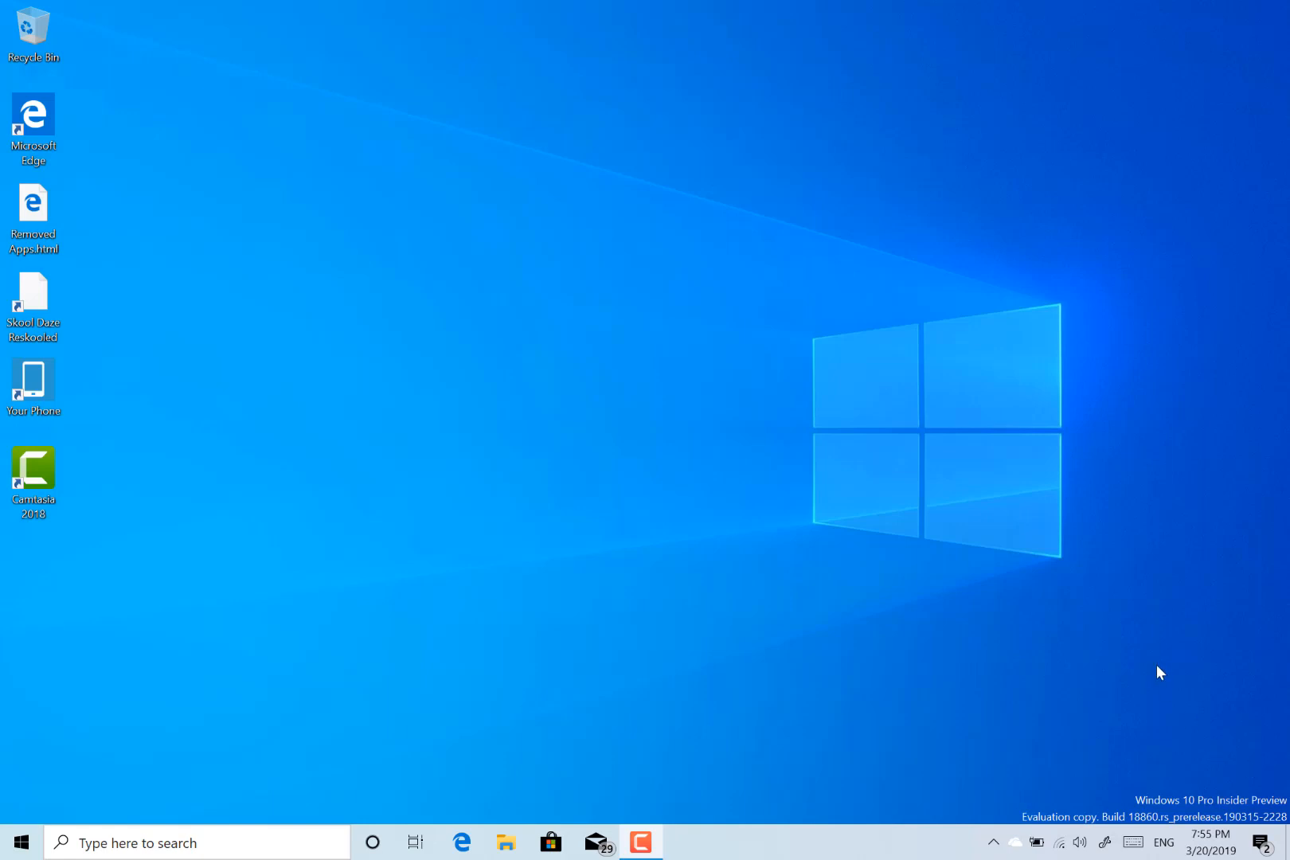
mouse_move(1056, 680)
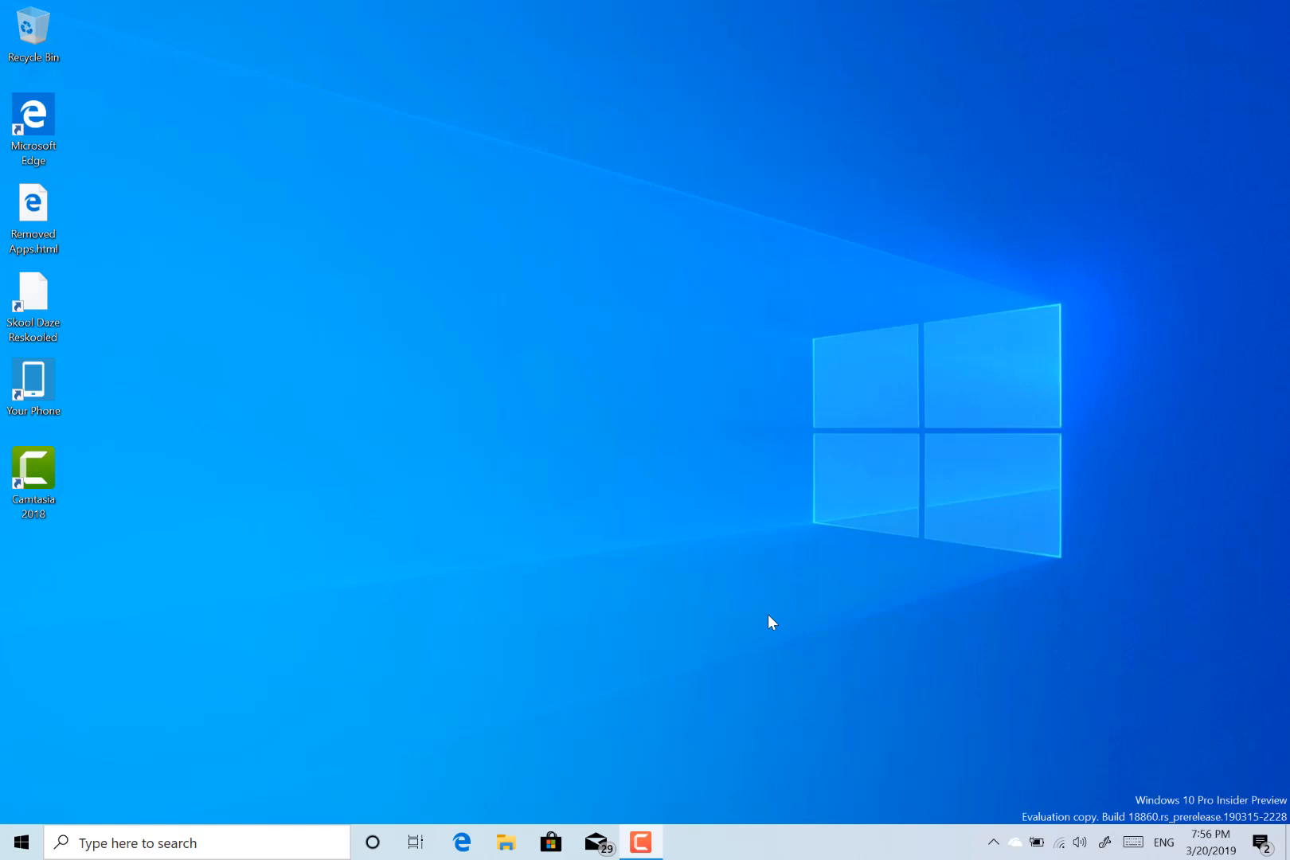
mouse_move(1042, 793)
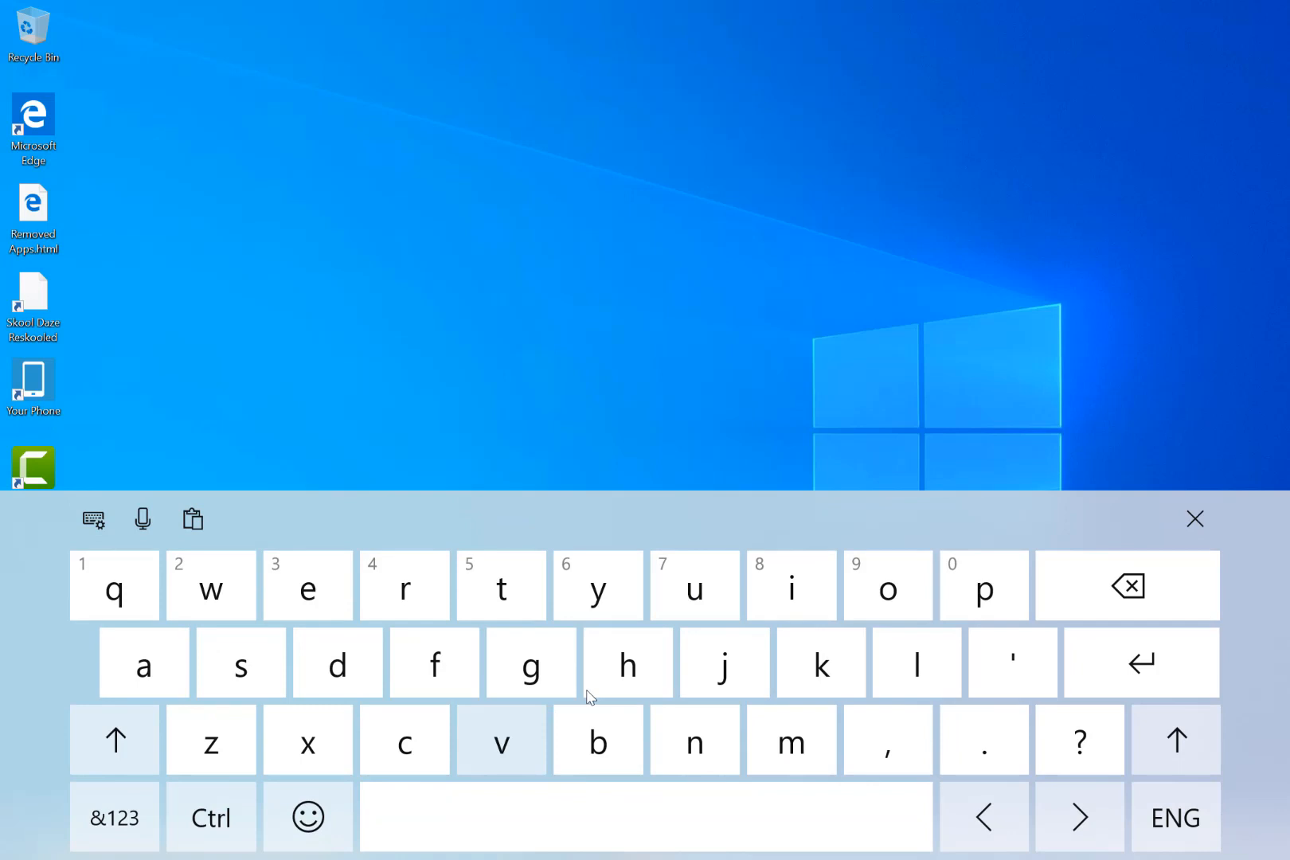
mouse_move(692, 642)
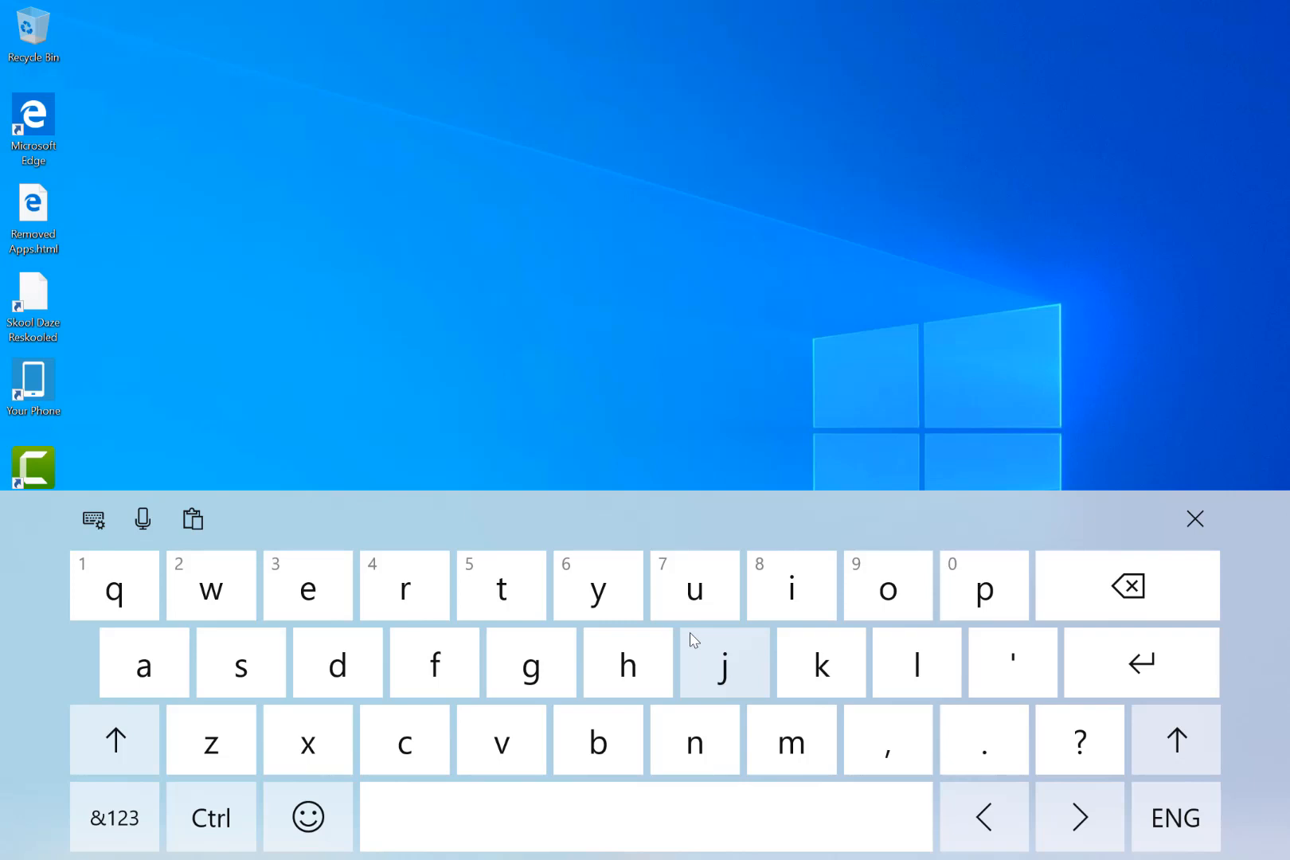
mouse_move(1151, 518)
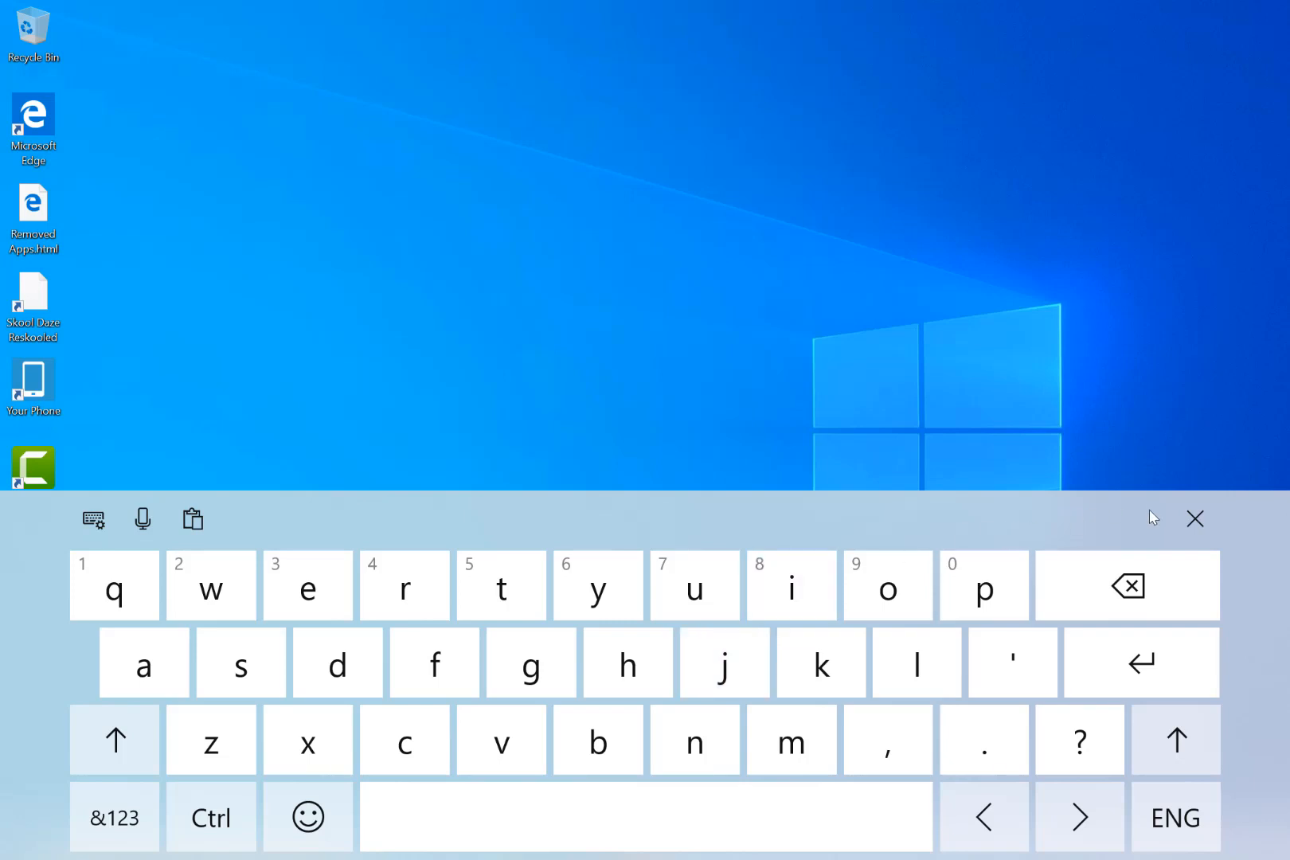
Dismiss the touch keyboard and launch Settings from the Start menu's left rail.
click(1194, 519)
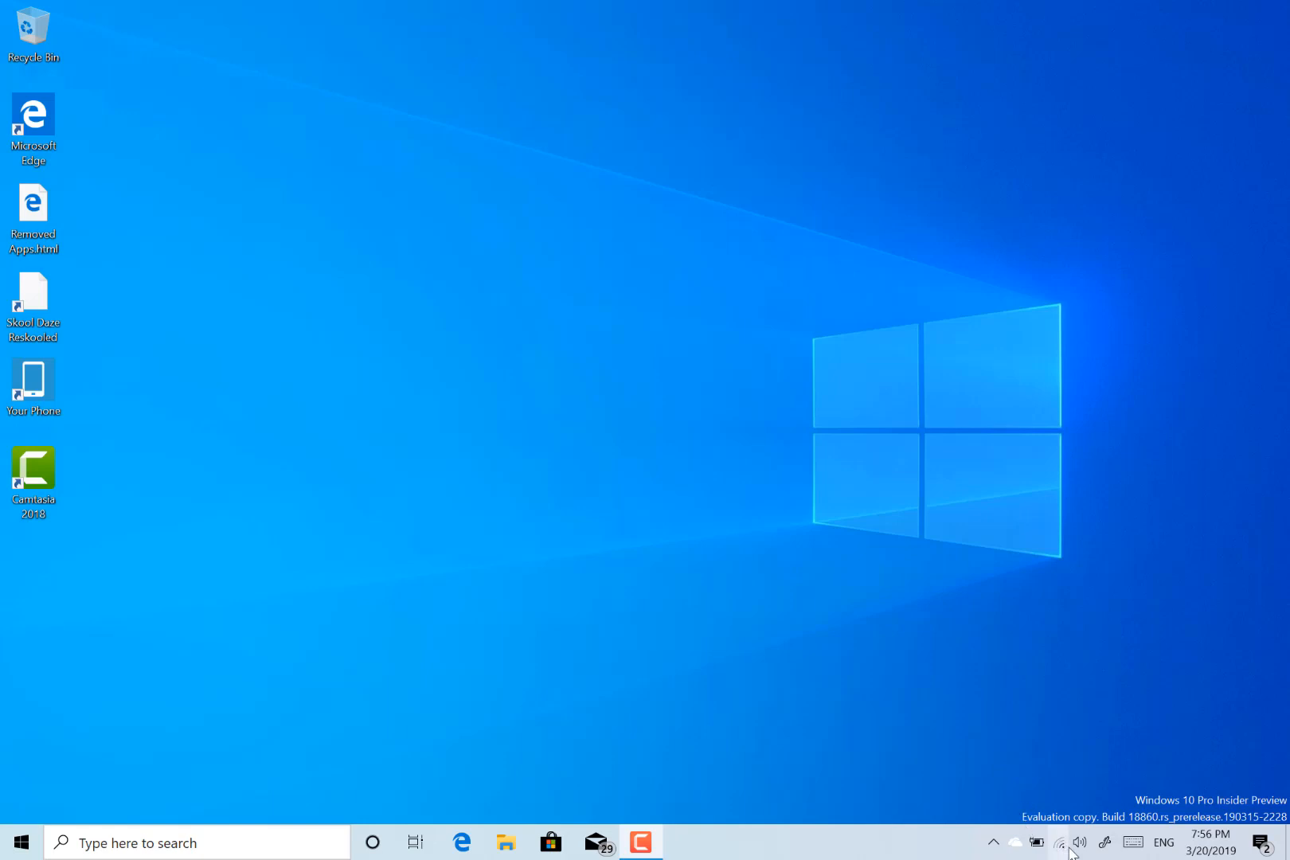
mouse_move(1019, 669)
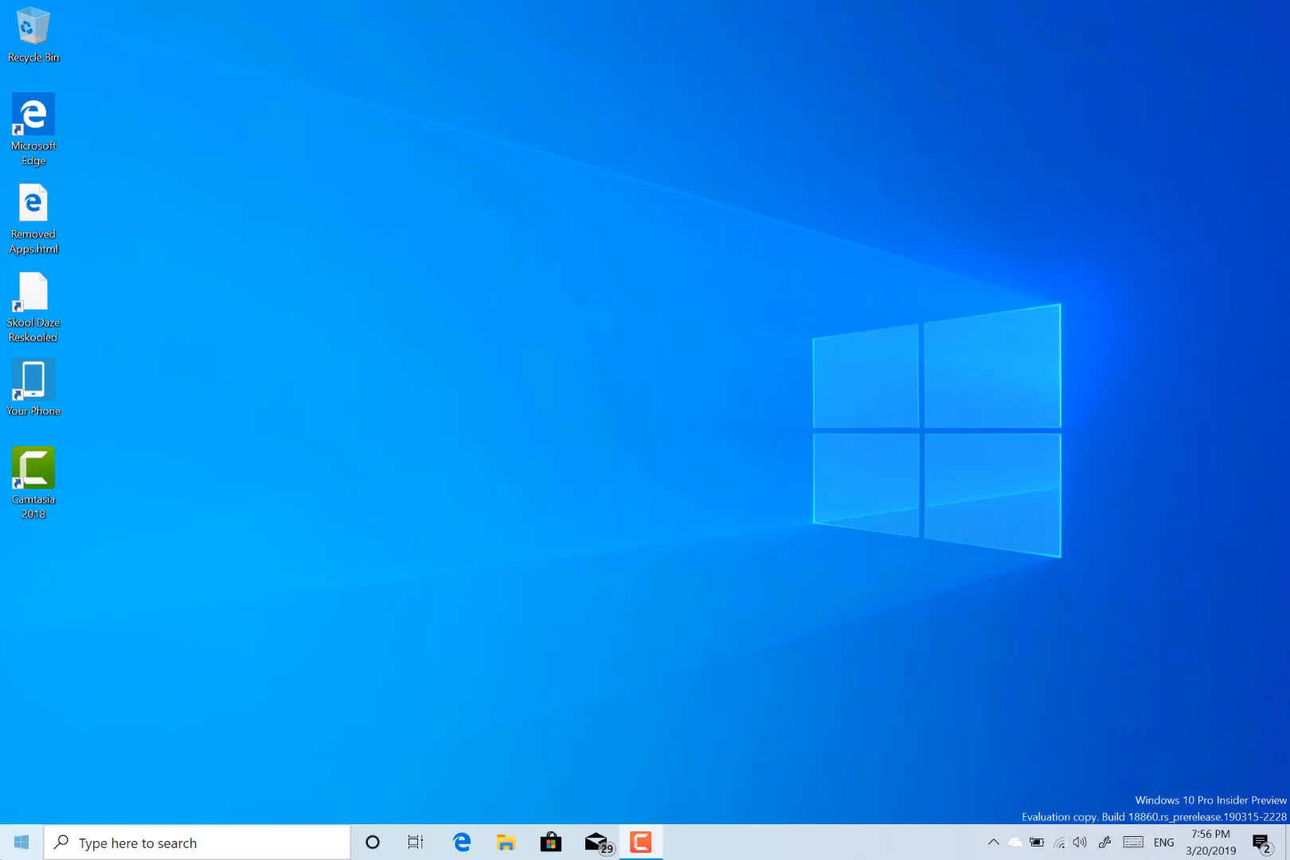
click(20, 842)
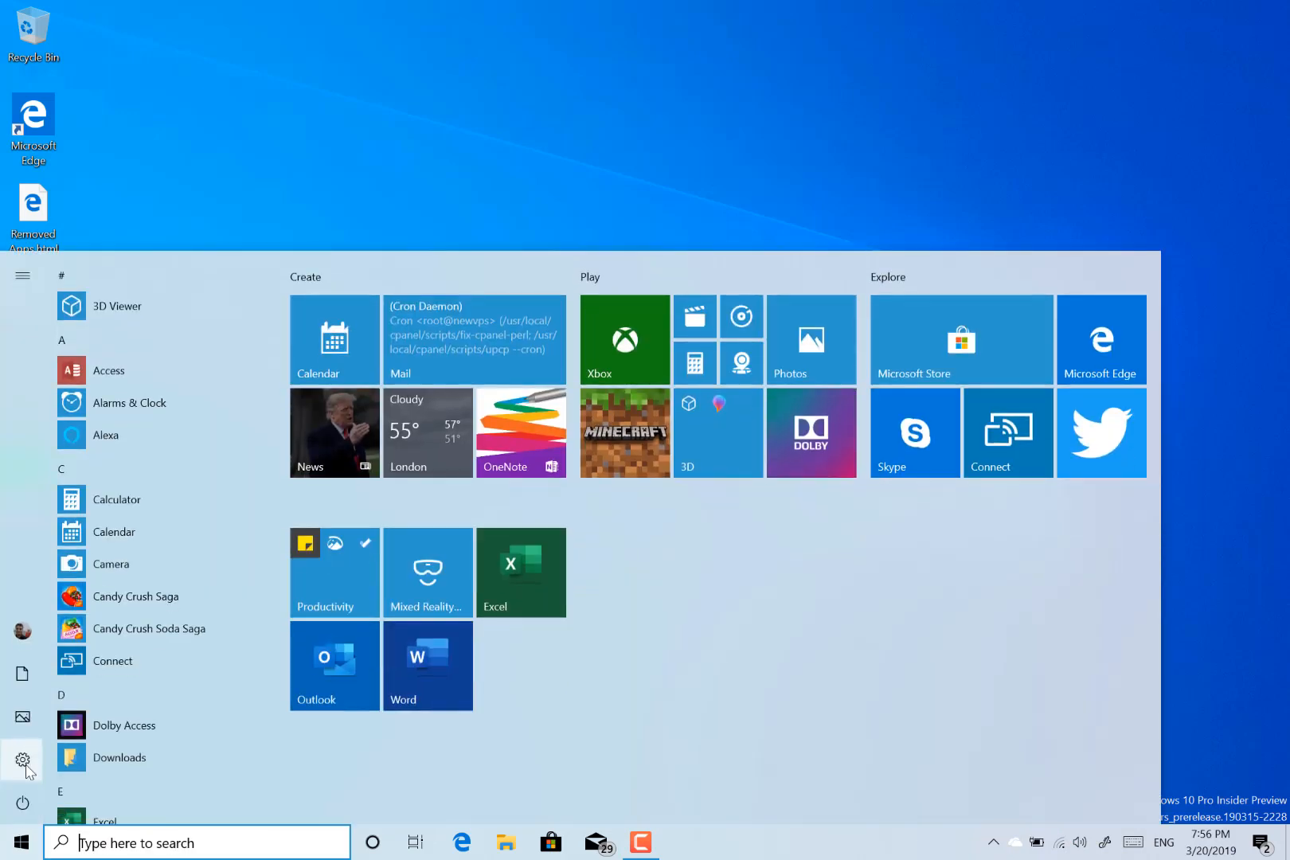
mouse_move(23, 758)
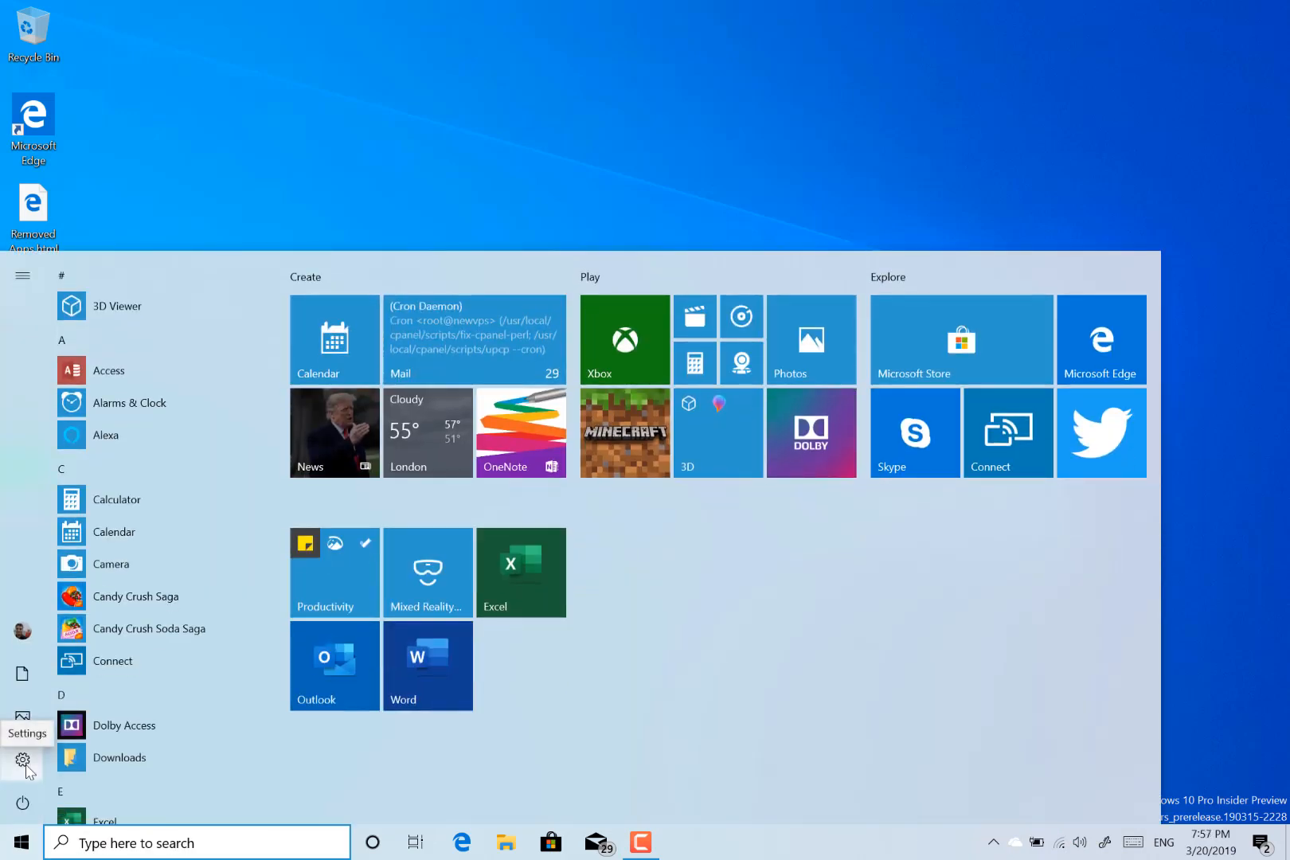
click(24, 758)
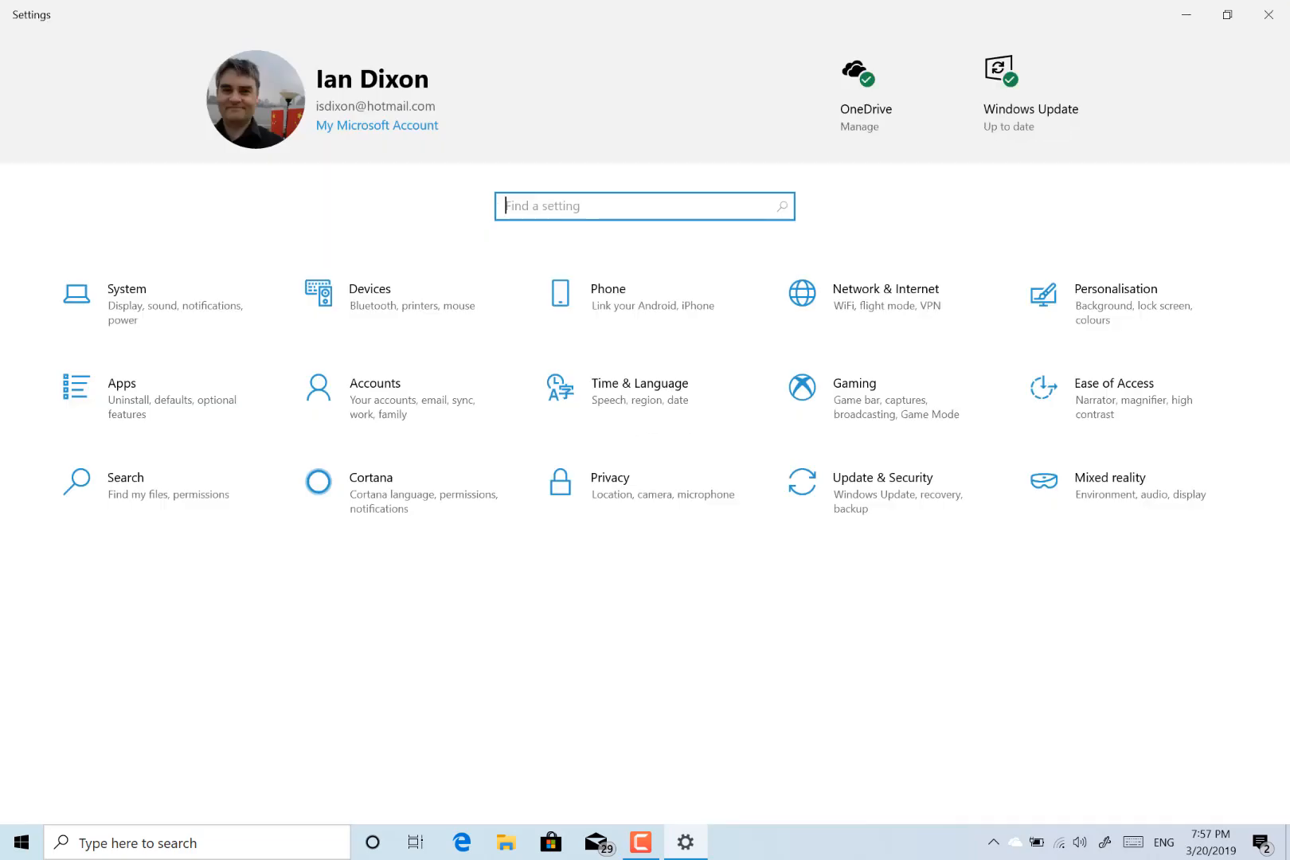
Close the Settings window so only the desktop remains.
click(1266, 14)
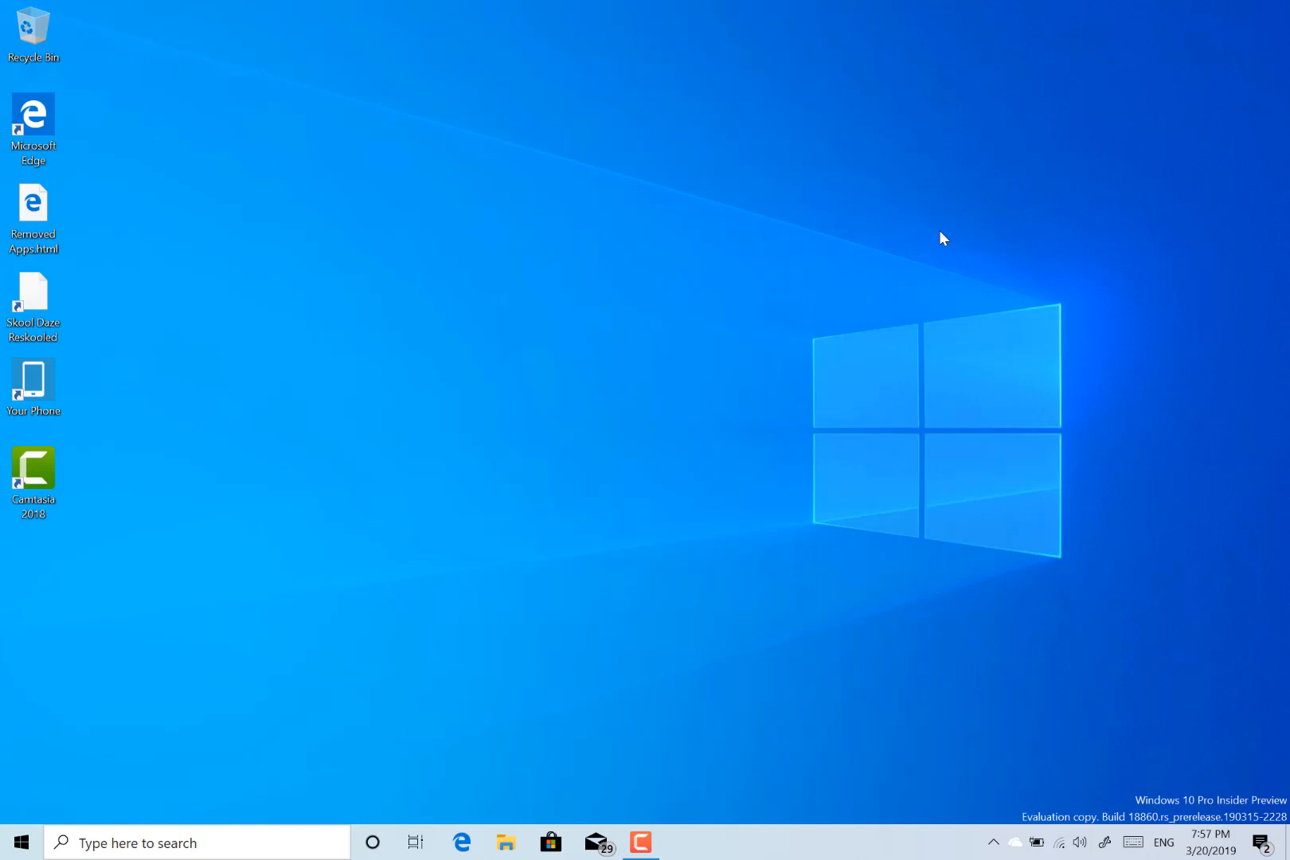
mouse_move(671, 400)
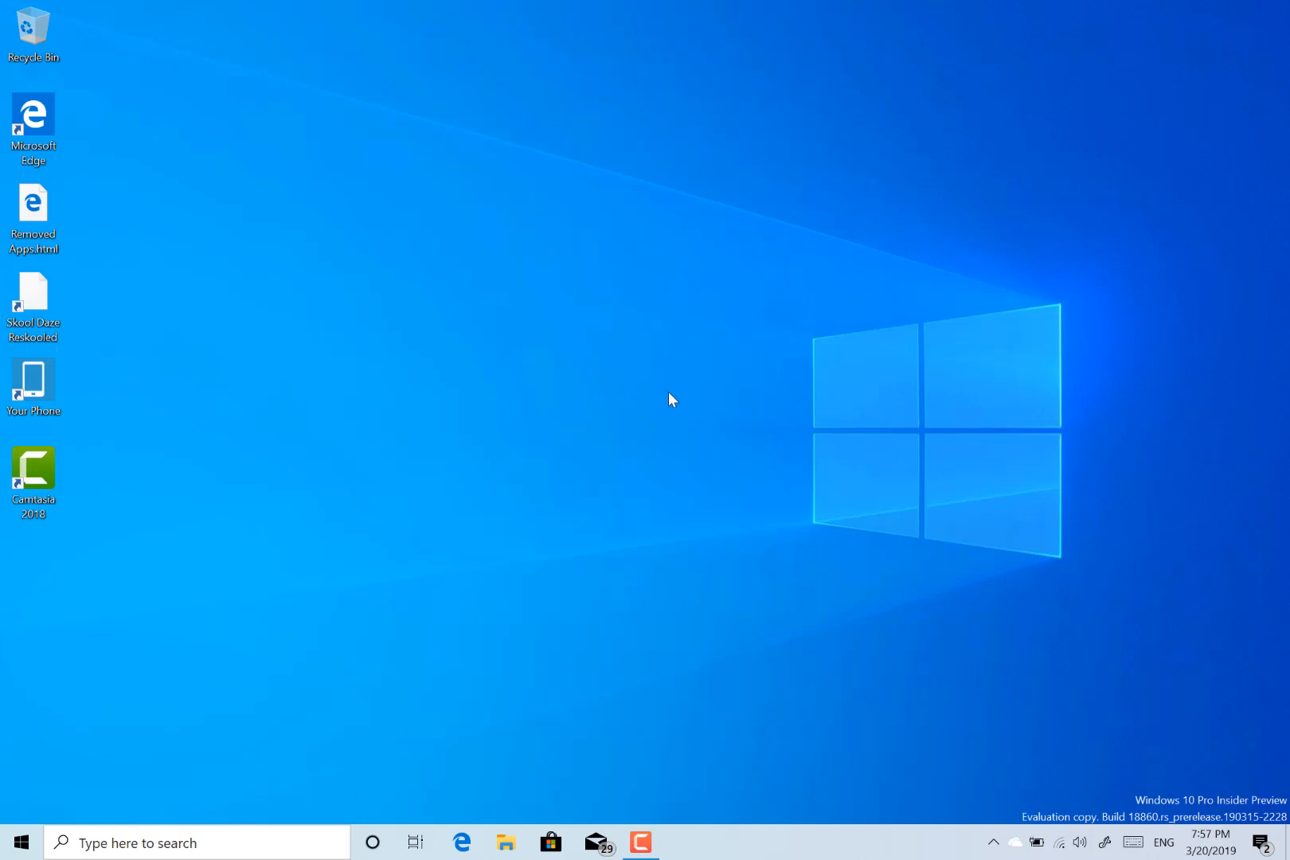
mouse_move(887, 333)
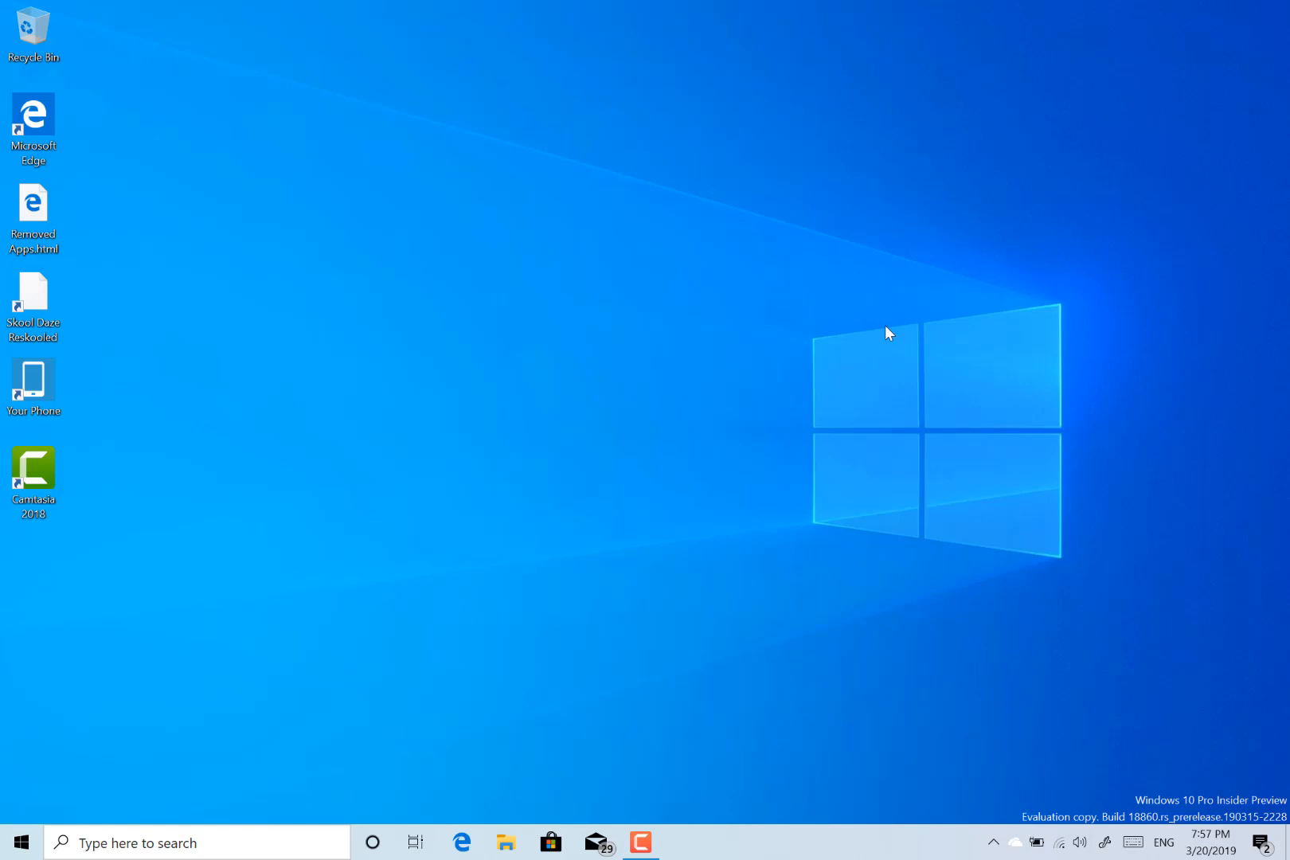
mouse_move(754, 319)
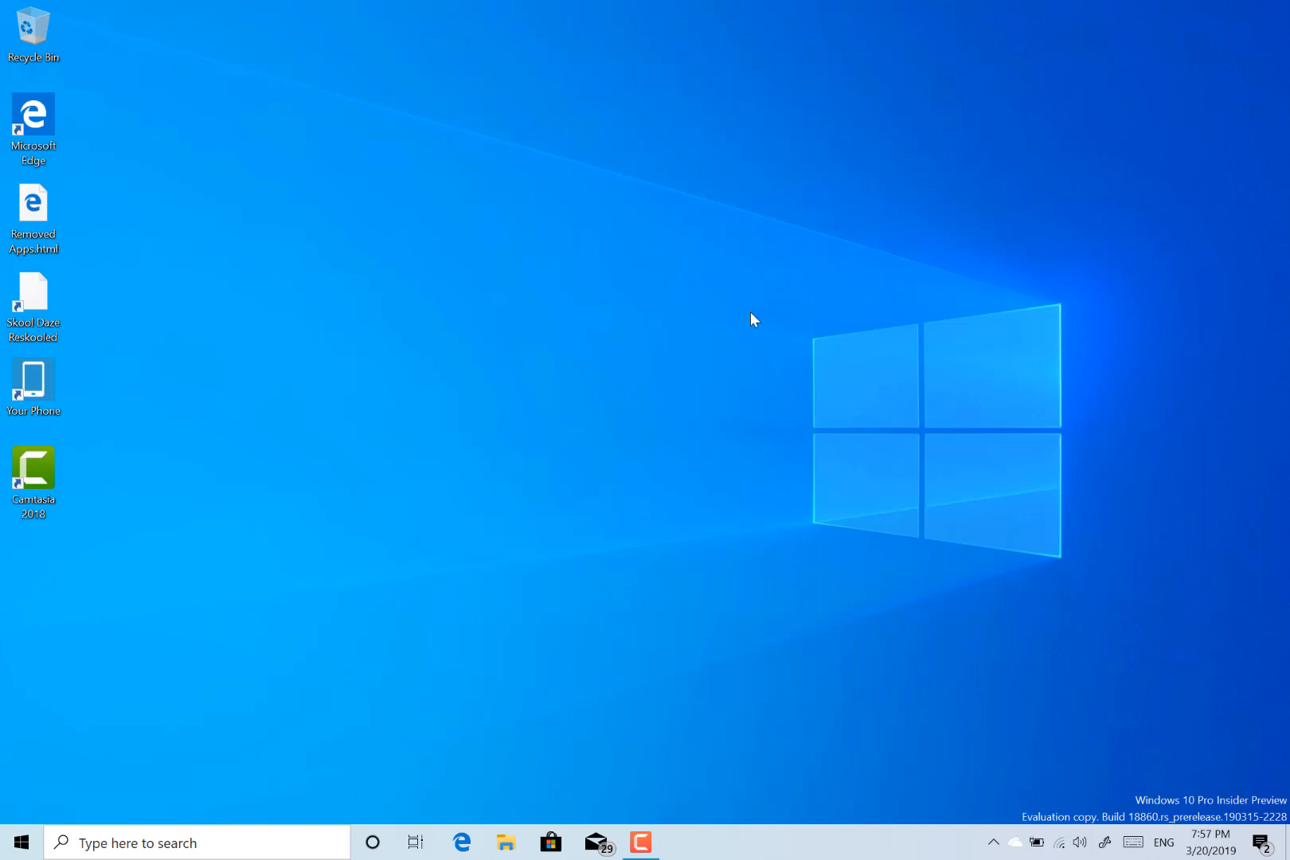
mouse_move(749, 316)
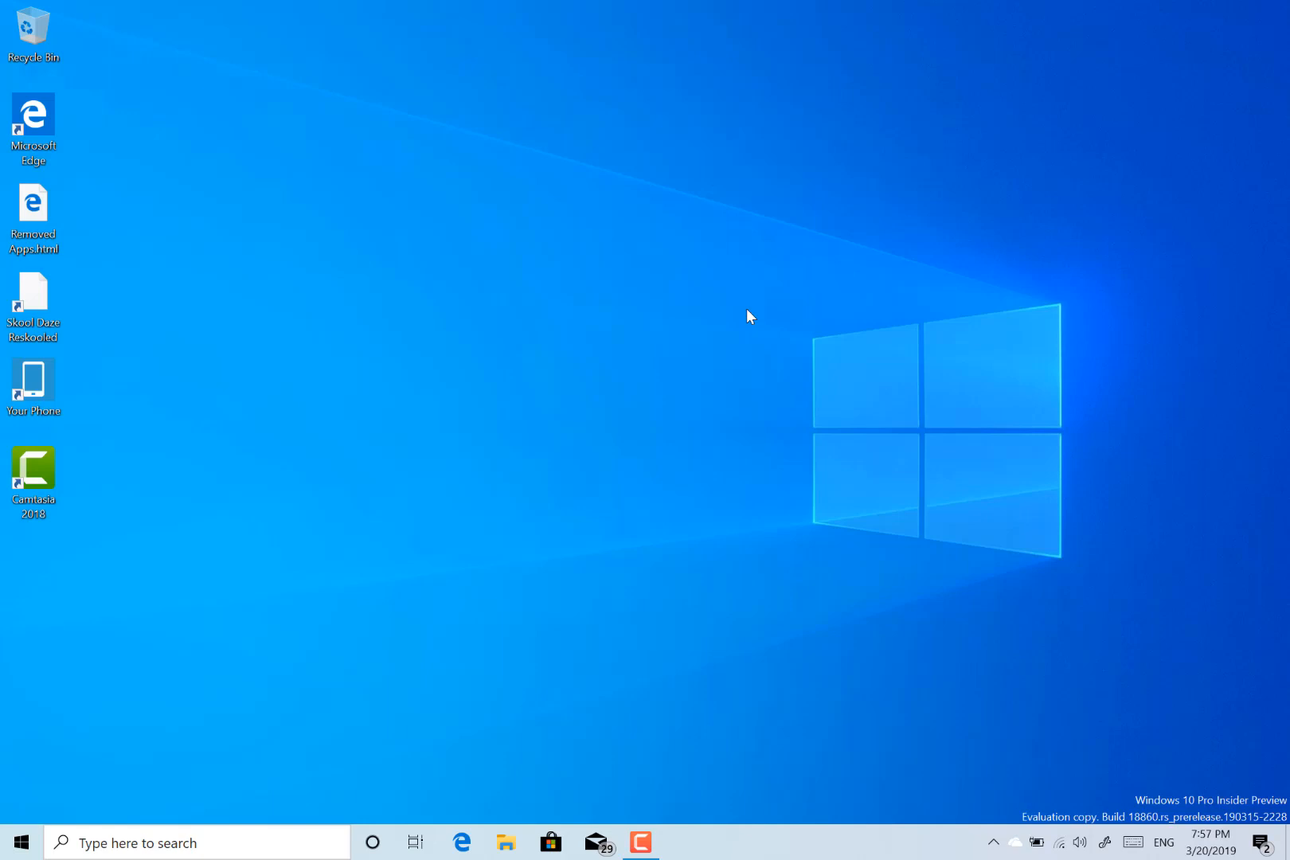
mouse_move(699, 500)
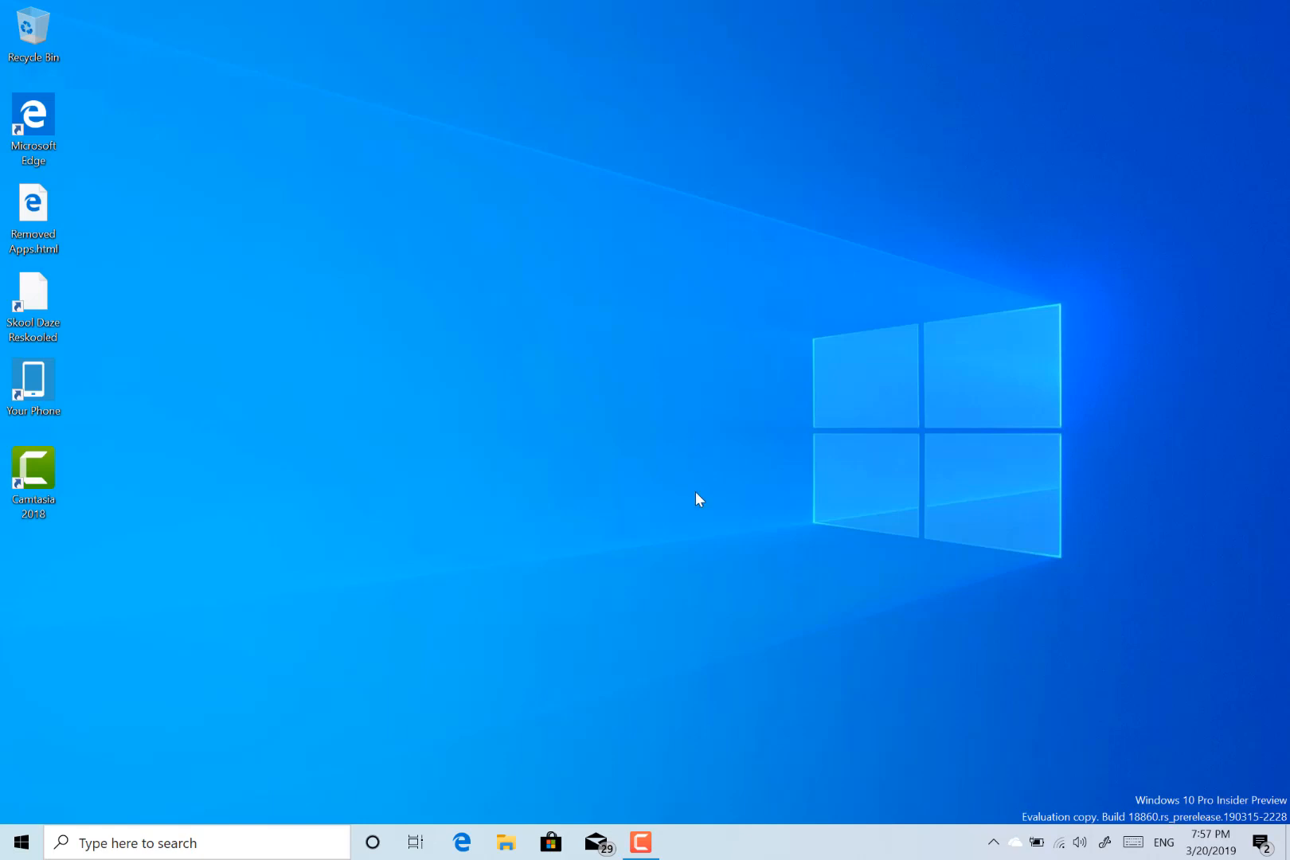